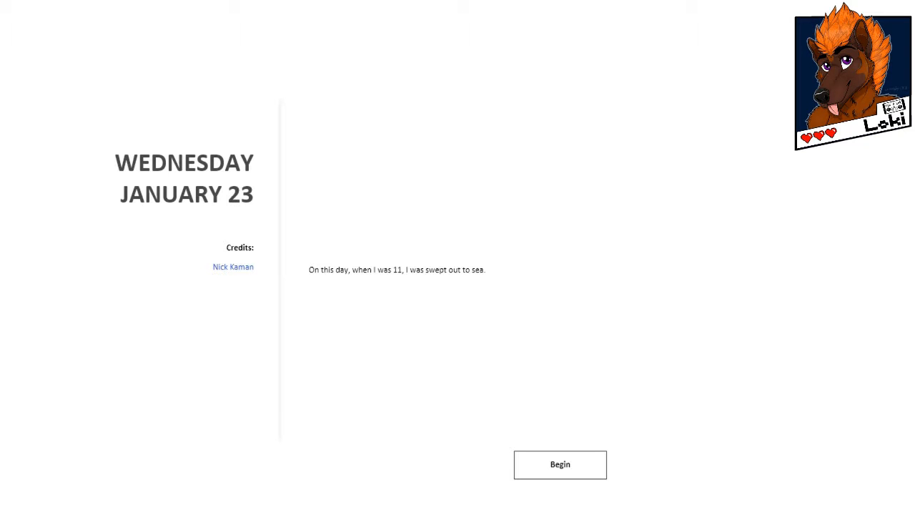
- Start the January 23 story with Begin, loading the sunset beach island scene
click(560, 463)
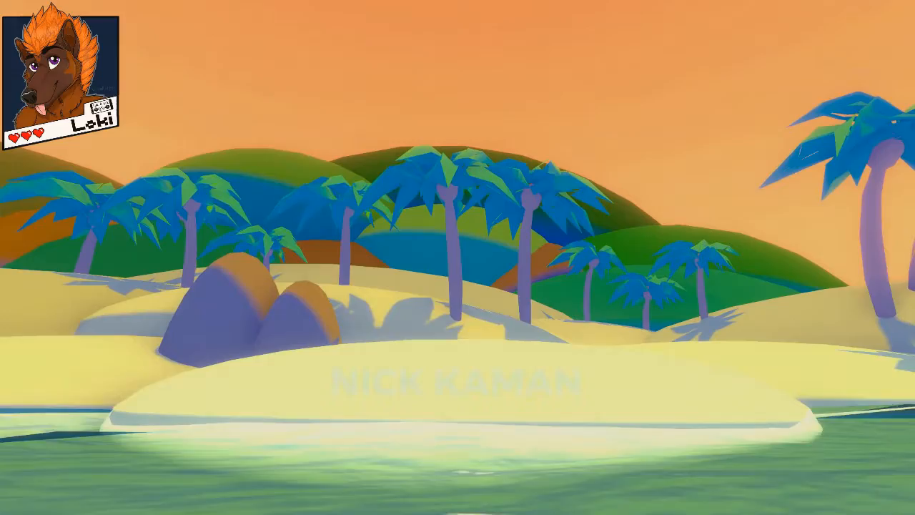